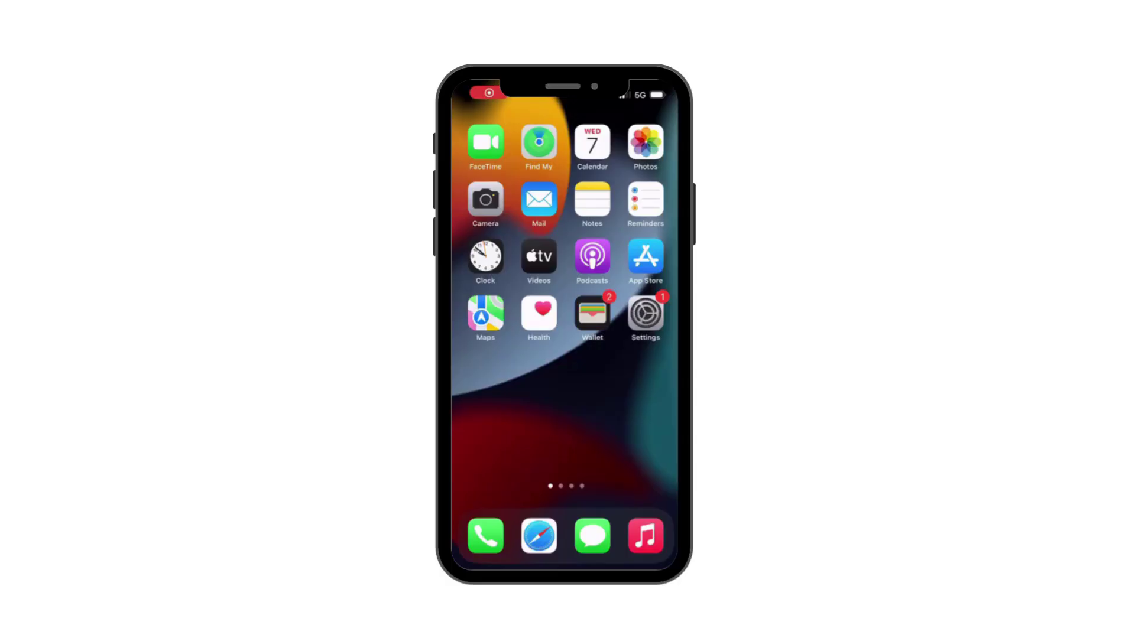
- Open Find My and select the unavailable iPhone from the Devices list
click(538, 142)
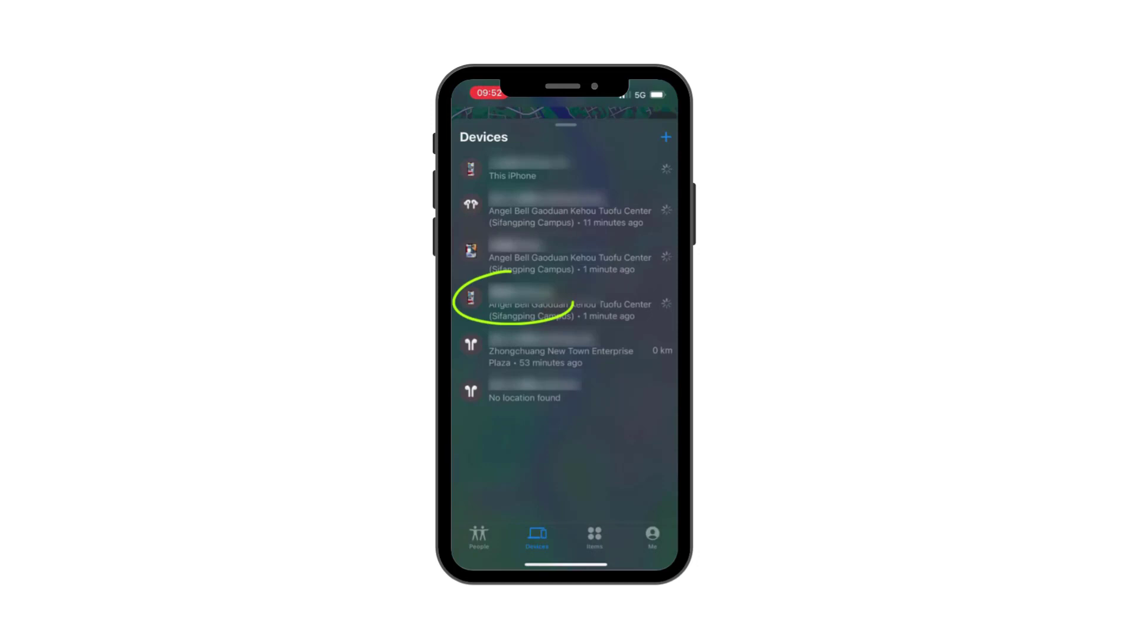
click(568, 310)
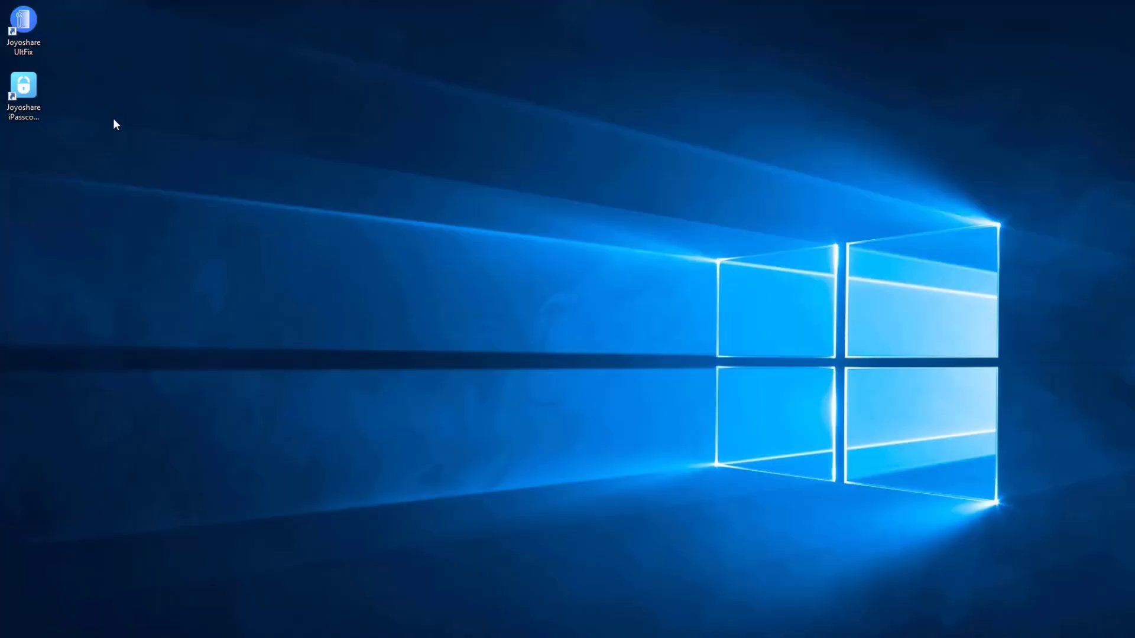
- Launch Joyoshare iPasscode Unlocker from the desktop and choose Unlock iOS Screen
click(23, 87)
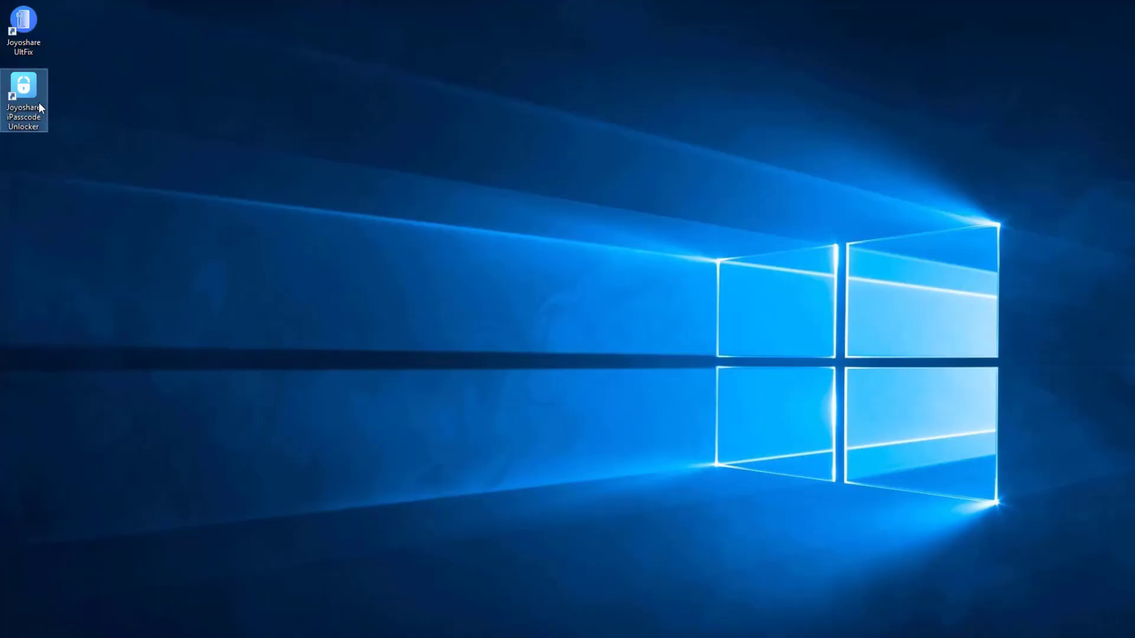
double_click(23, 86)
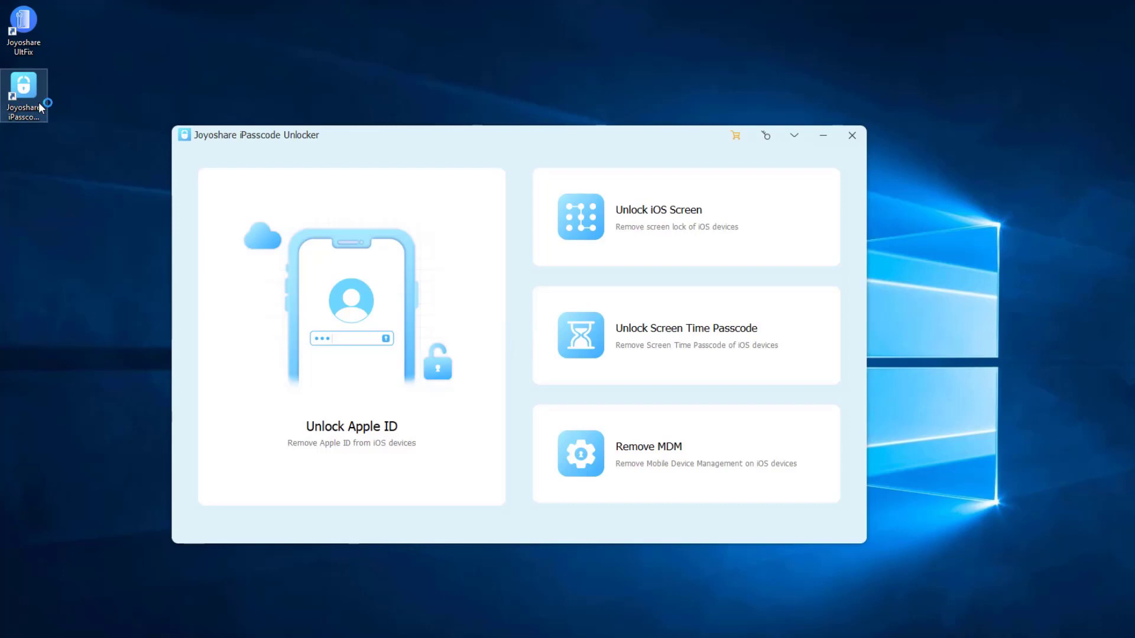
click(684, 217)
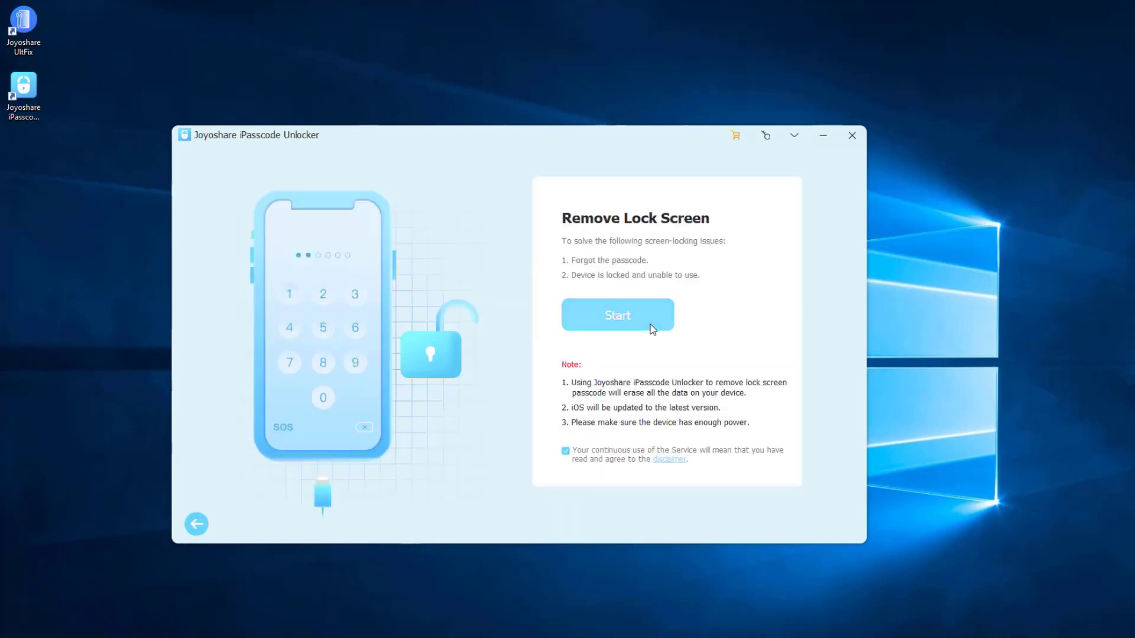
- Start removal, switch to the Recovery Mode instructions, and advance to firmware download
click(616, 315)
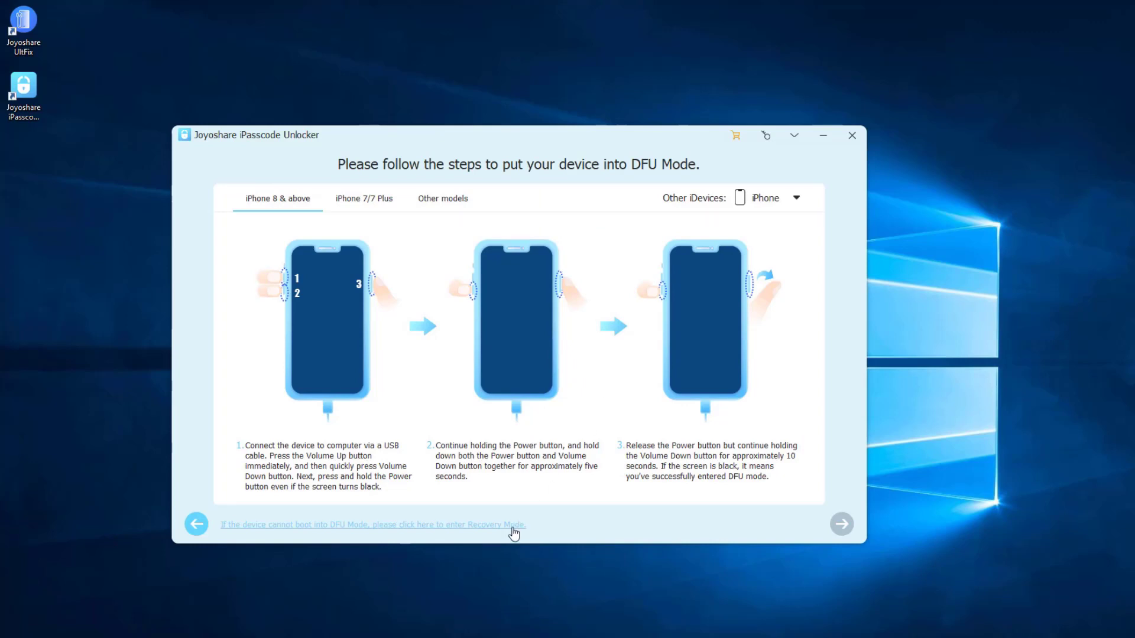
click(371, 525)
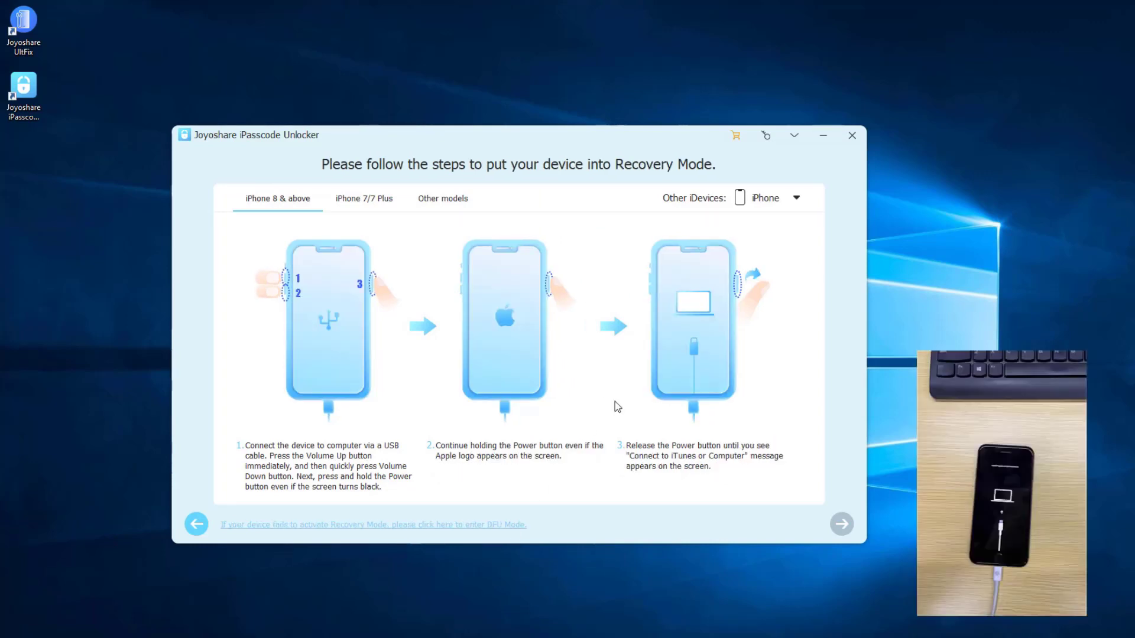
mouse_move(841, 523)
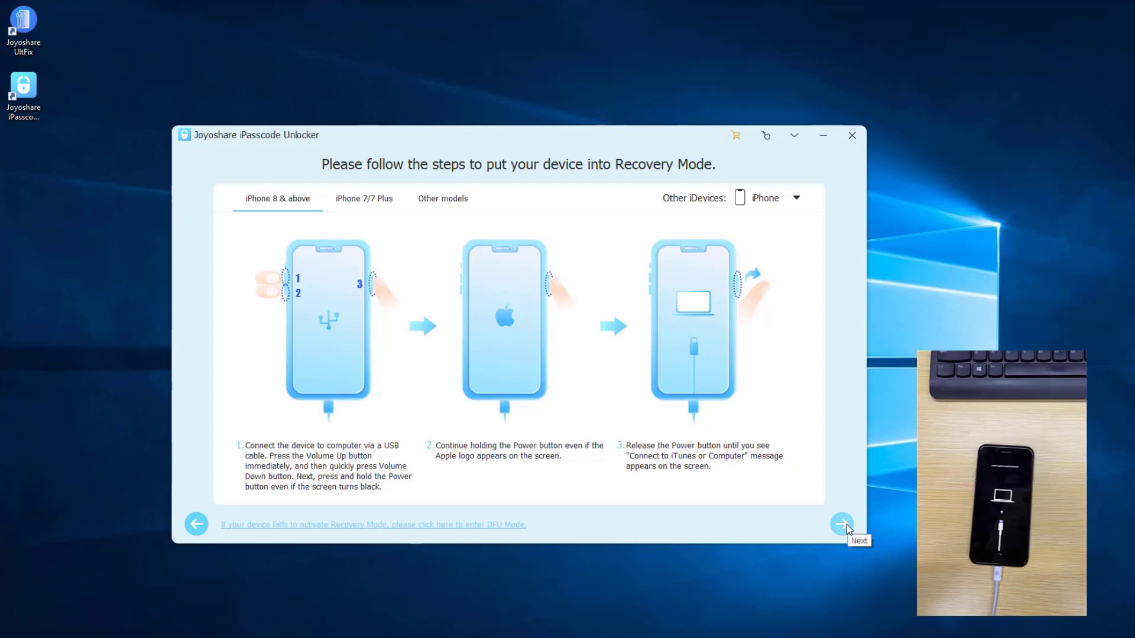
click(841, 524)
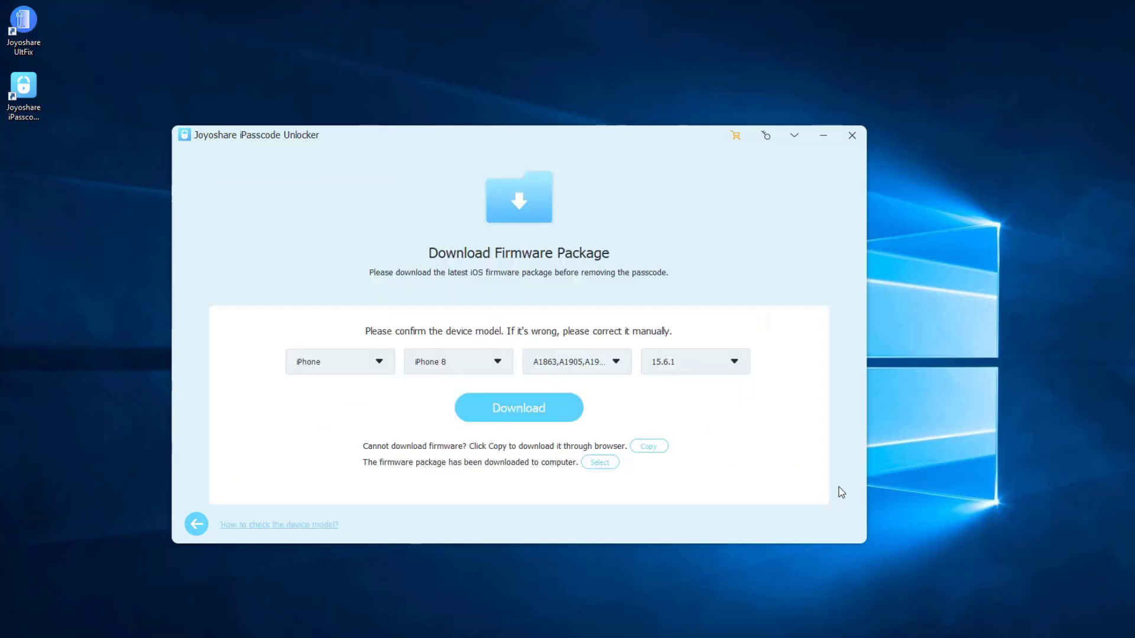
- Download the iOS 15.6.1 iPhone 8 firmware, accept data erasure, and start unlocking
click(518, 407)
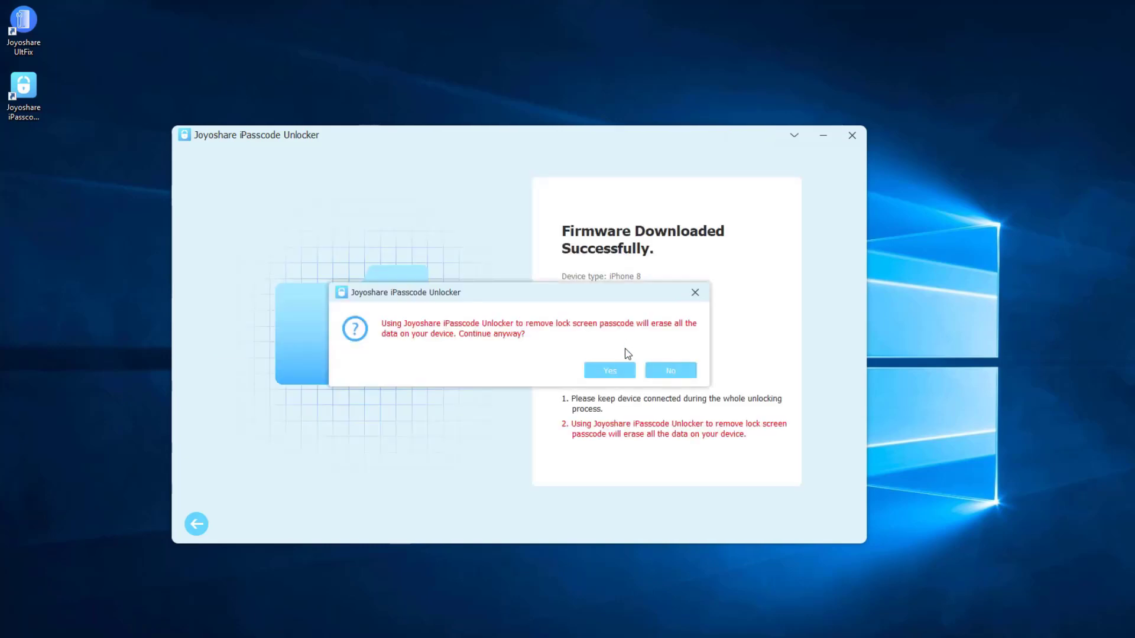
click(608, 370)
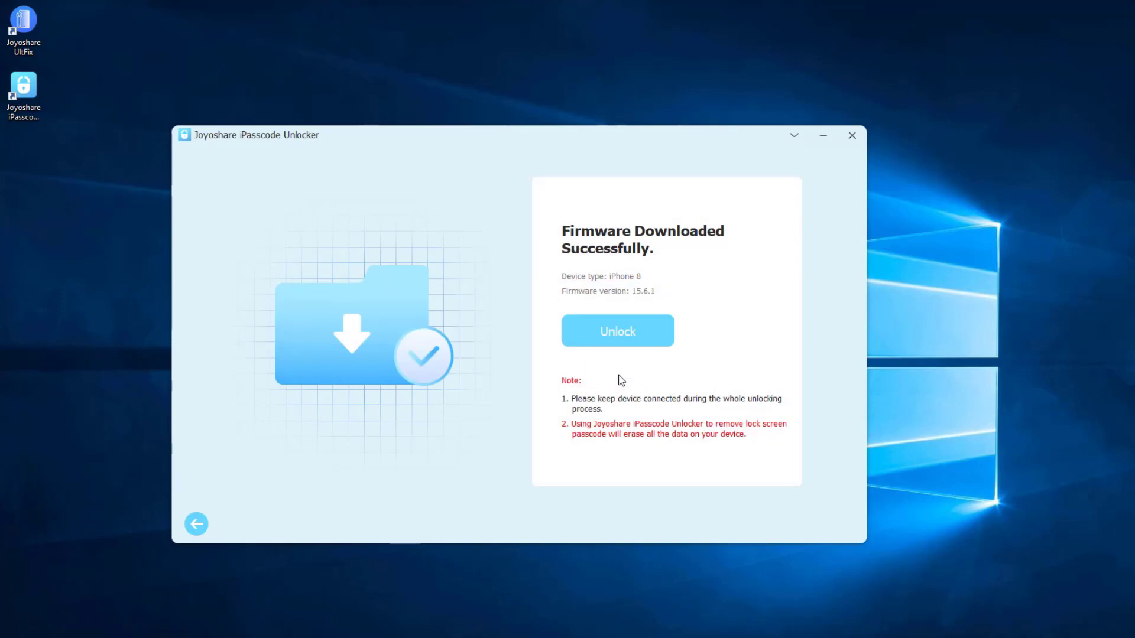
click(617, 331)
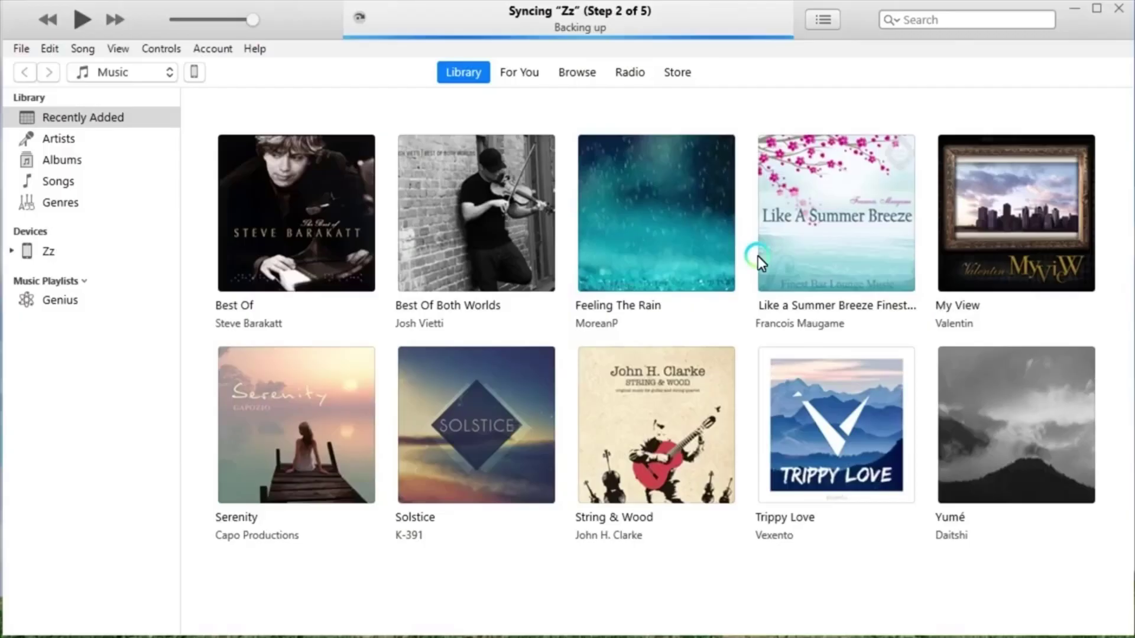
mouse_move(934, 441)
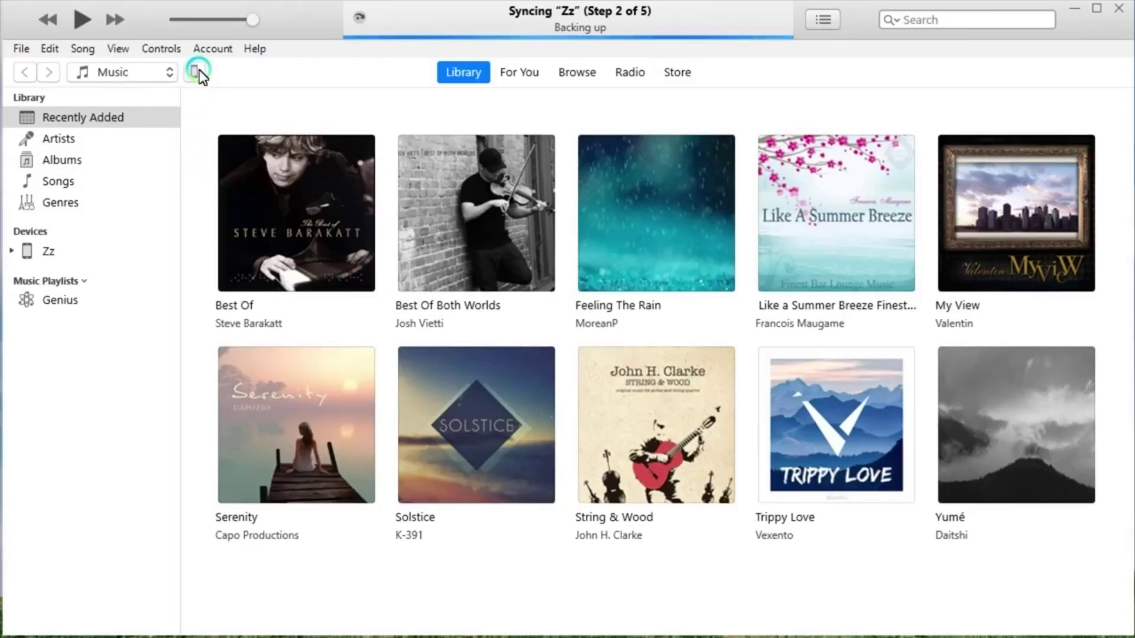
- Restore the iPhone 8 to factory settings in iTunes with Restore and Update
click(197, 71)
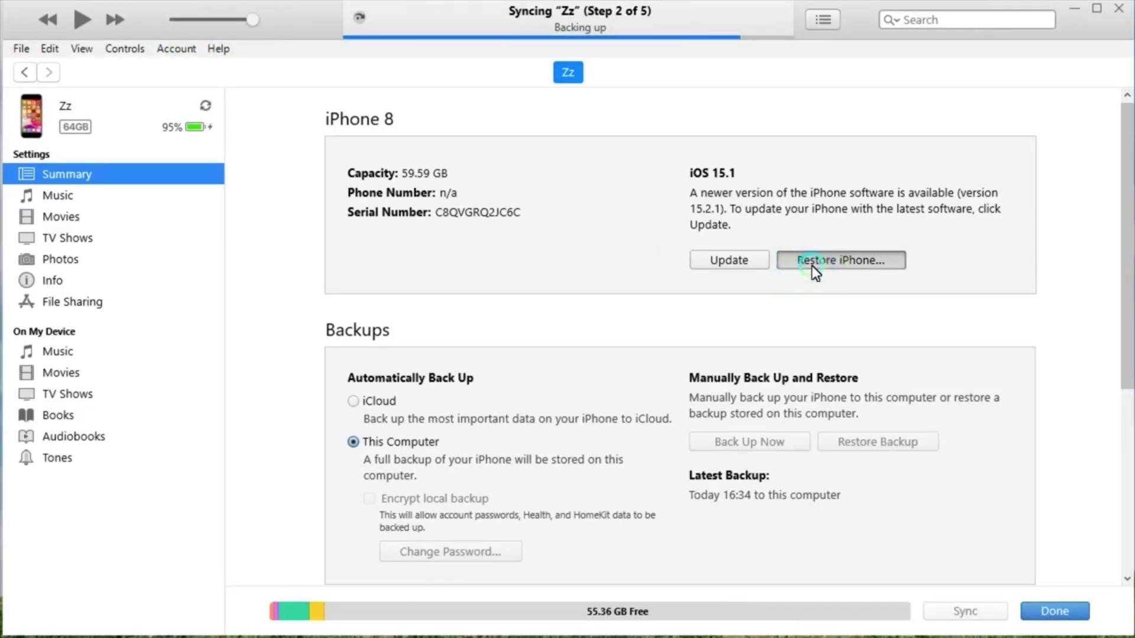
click(841, 260)
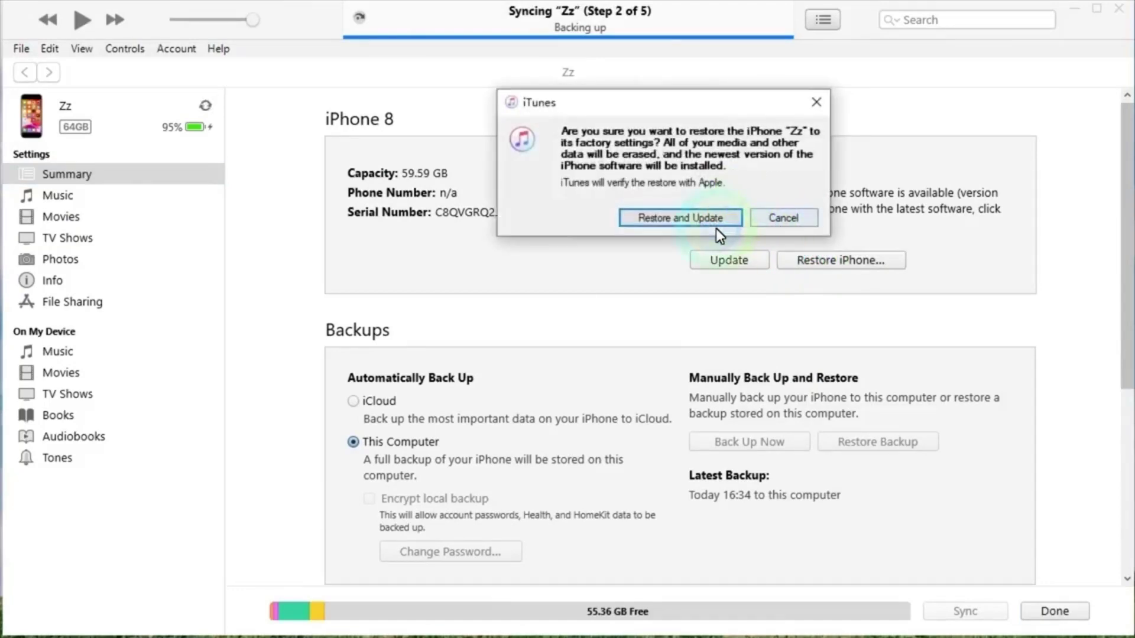
click(679, 217)
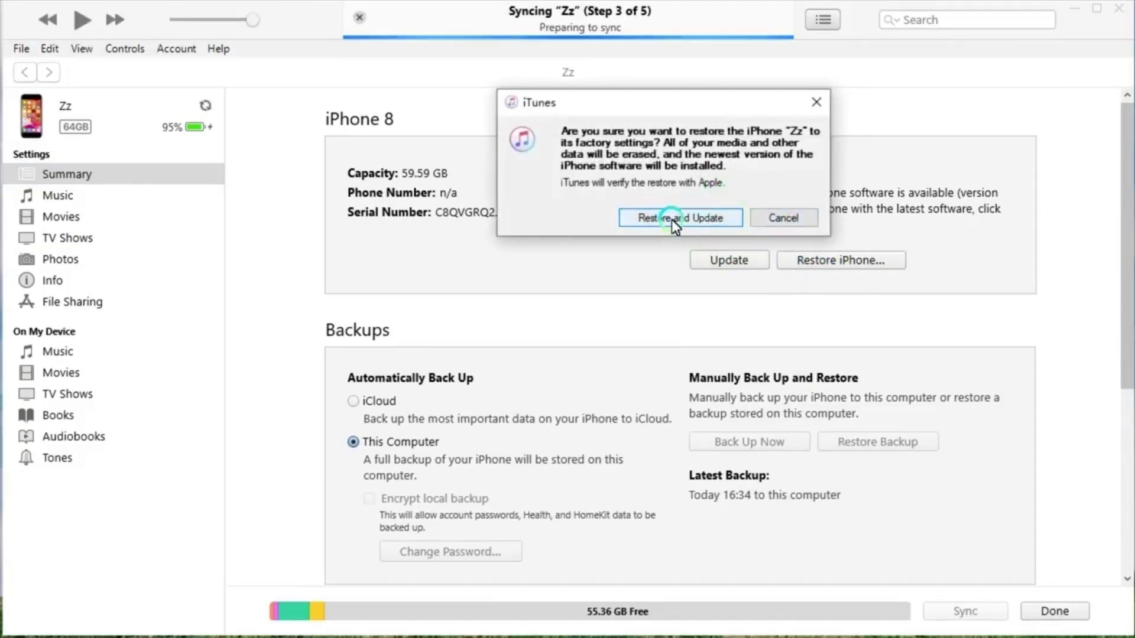
click(680, 218)
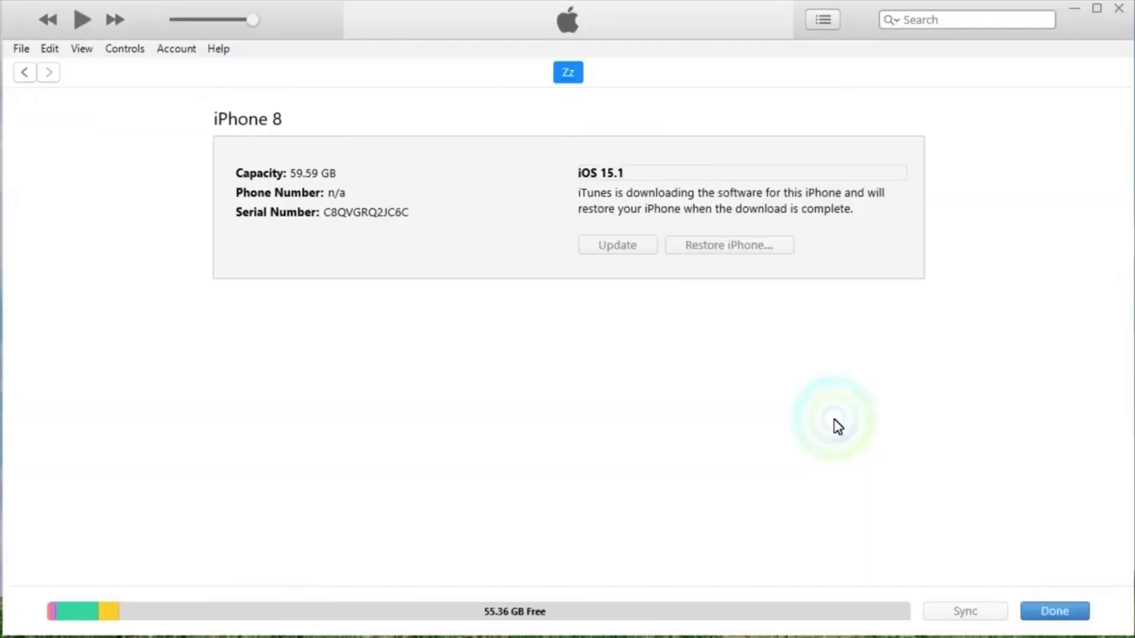
click(1054, 610)
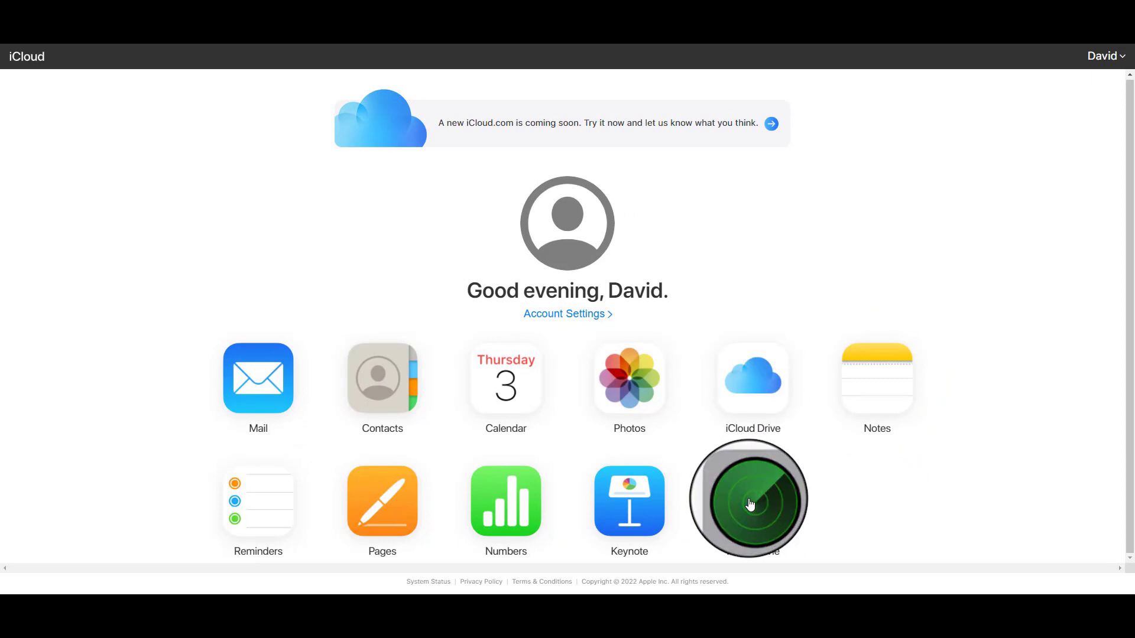
- Open Find iPhone on iCloud and pick the iPhone from All Devices
click(748, 499)
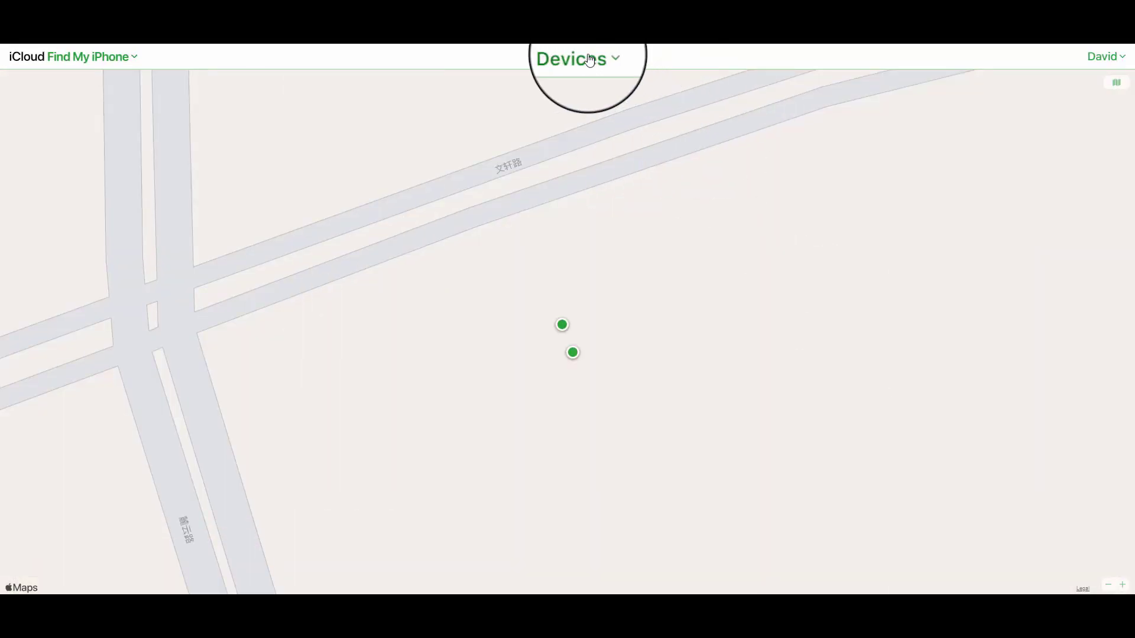
click(573, 352)
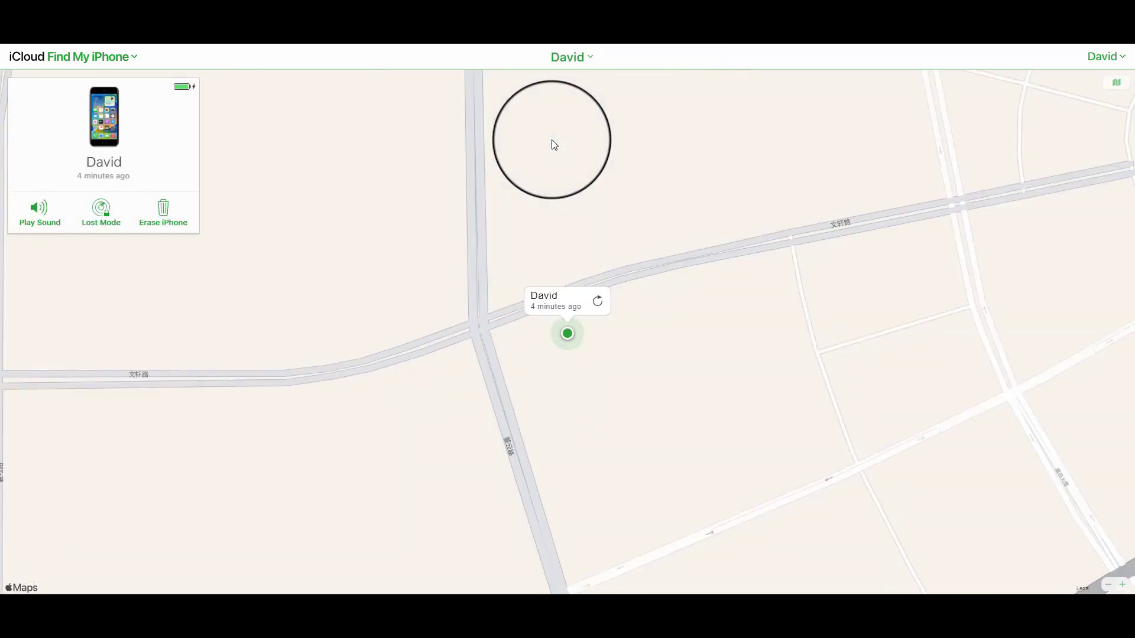